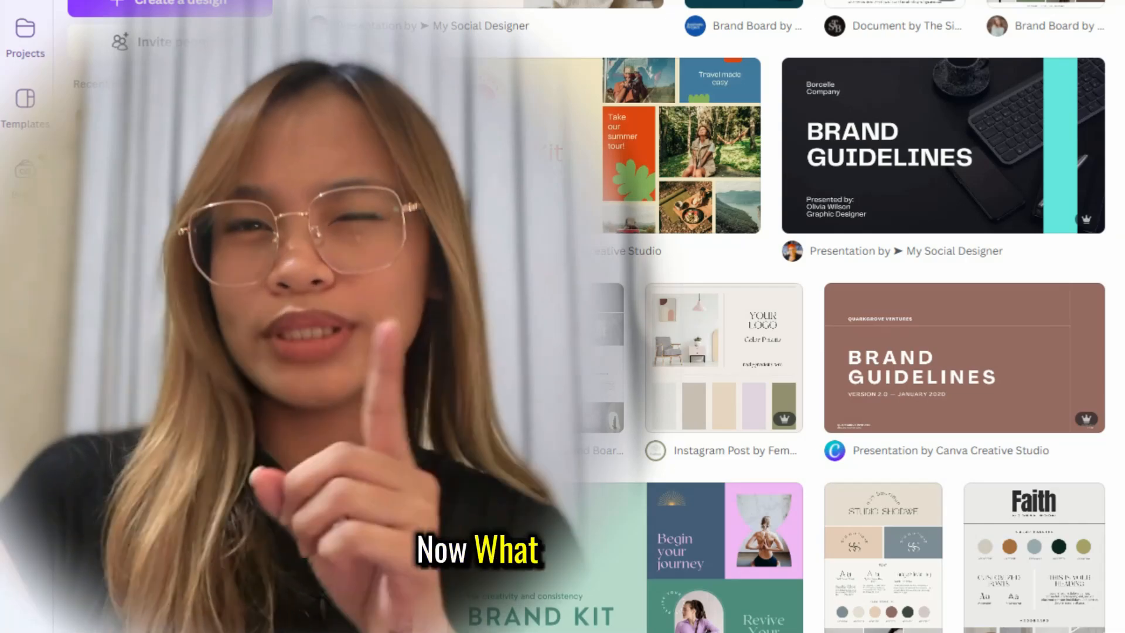
# Scroll through the brand kit templates toward the existing Brand Kits listing.
pyautogui.scroll(-3)
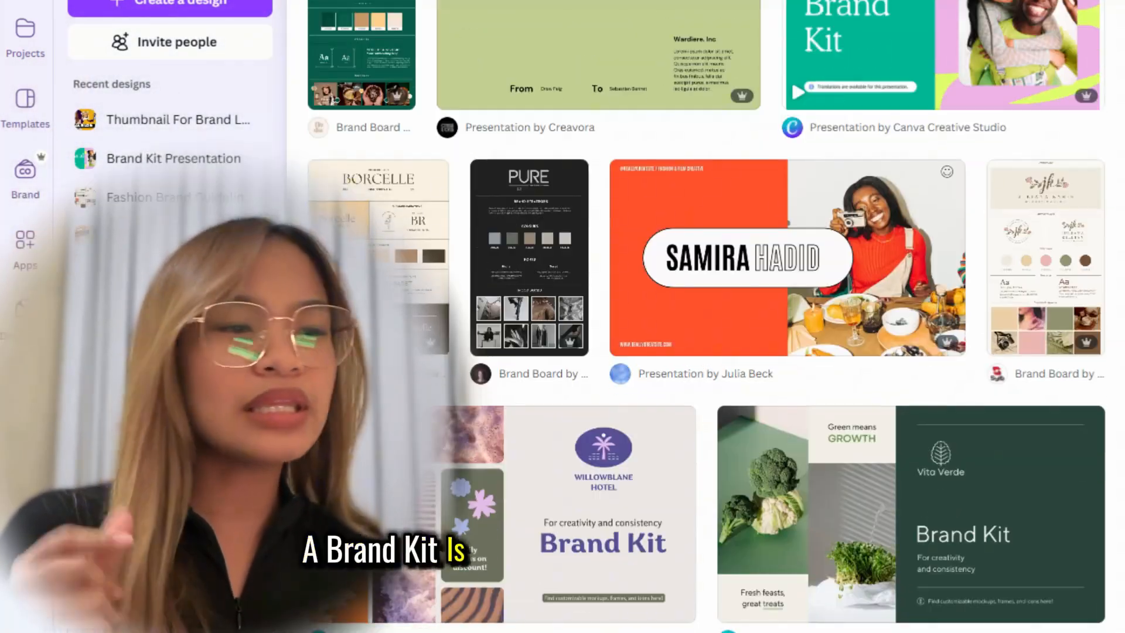
pyautogui.scroll(-3)
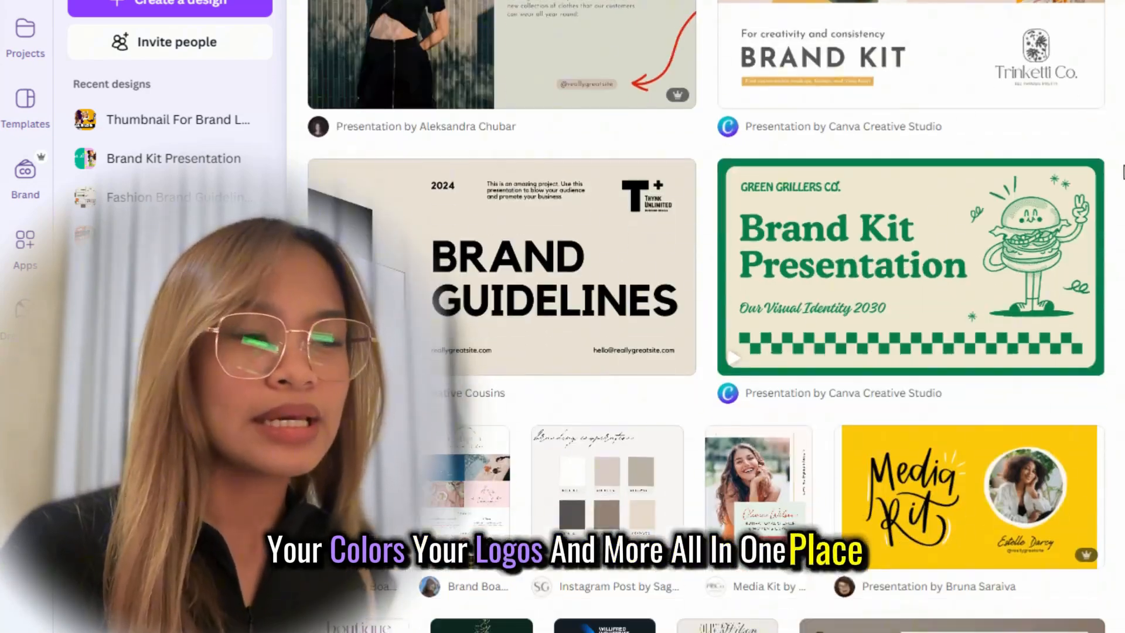
pyautogui.scroll(-3)
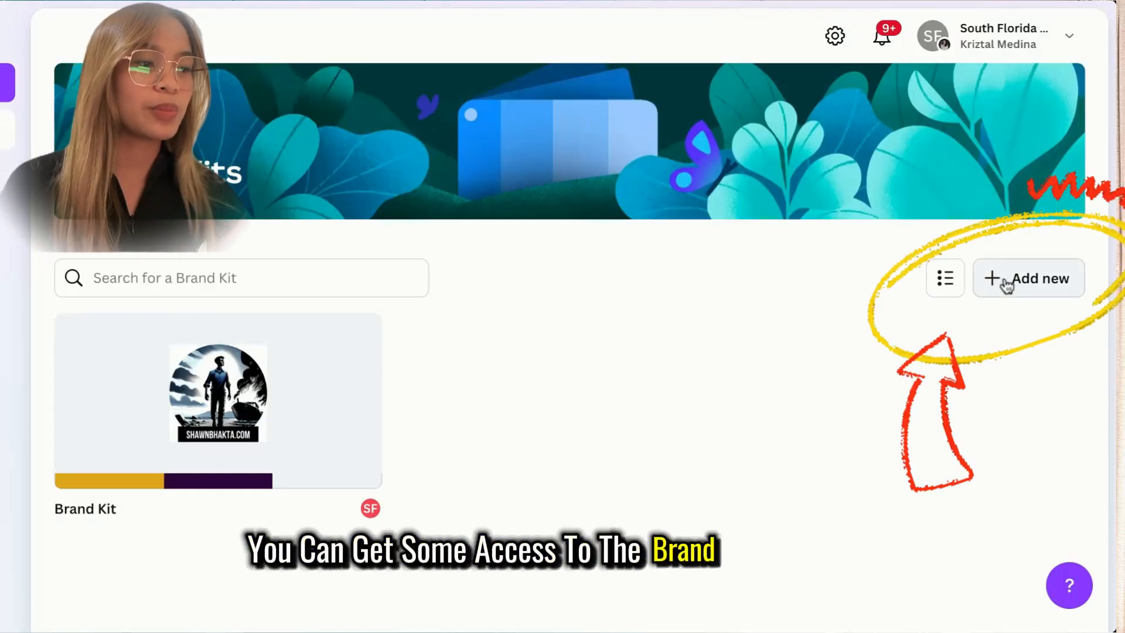
# Create a new brand kit named 'Marketing'.
pyautogui.click(1029, 278)
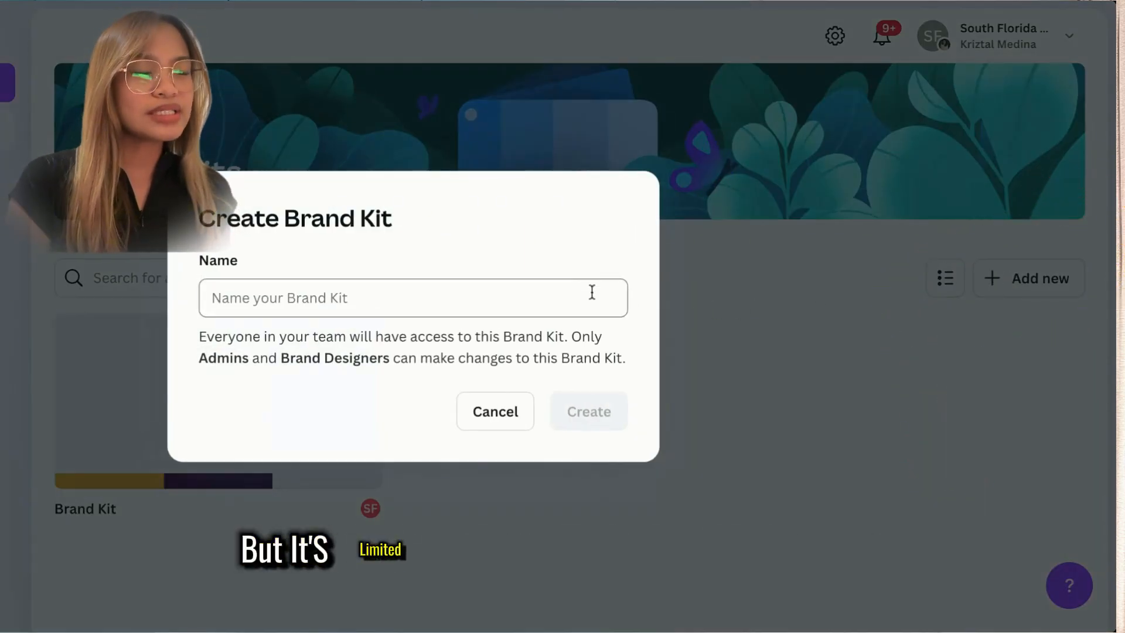
pyautogui.write('Marke')
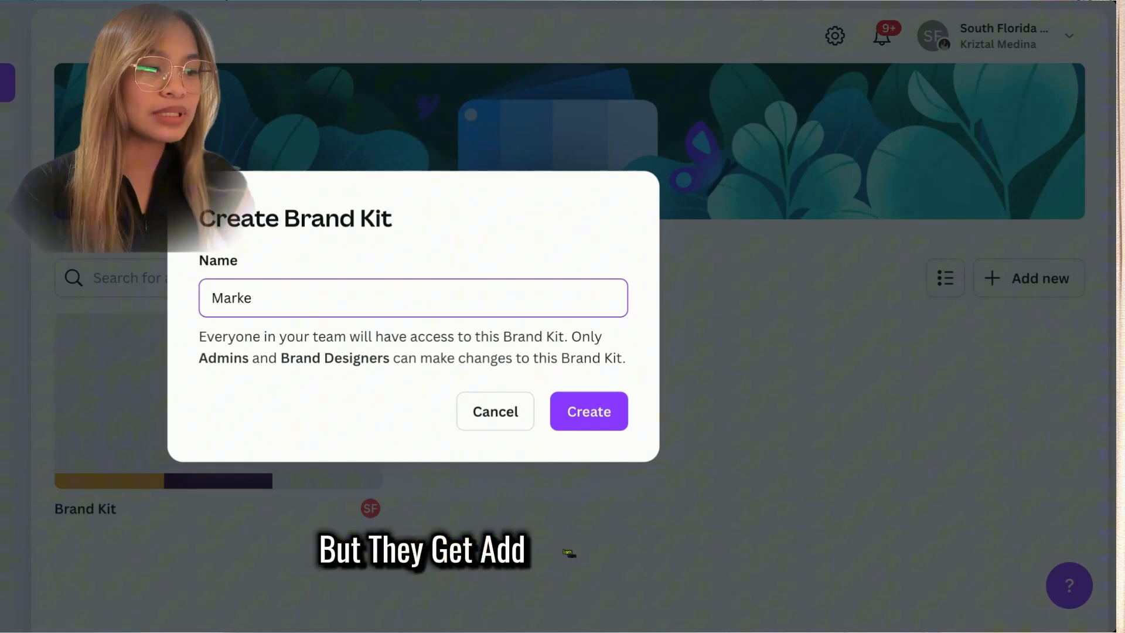
pyautogui.click(589, 411)
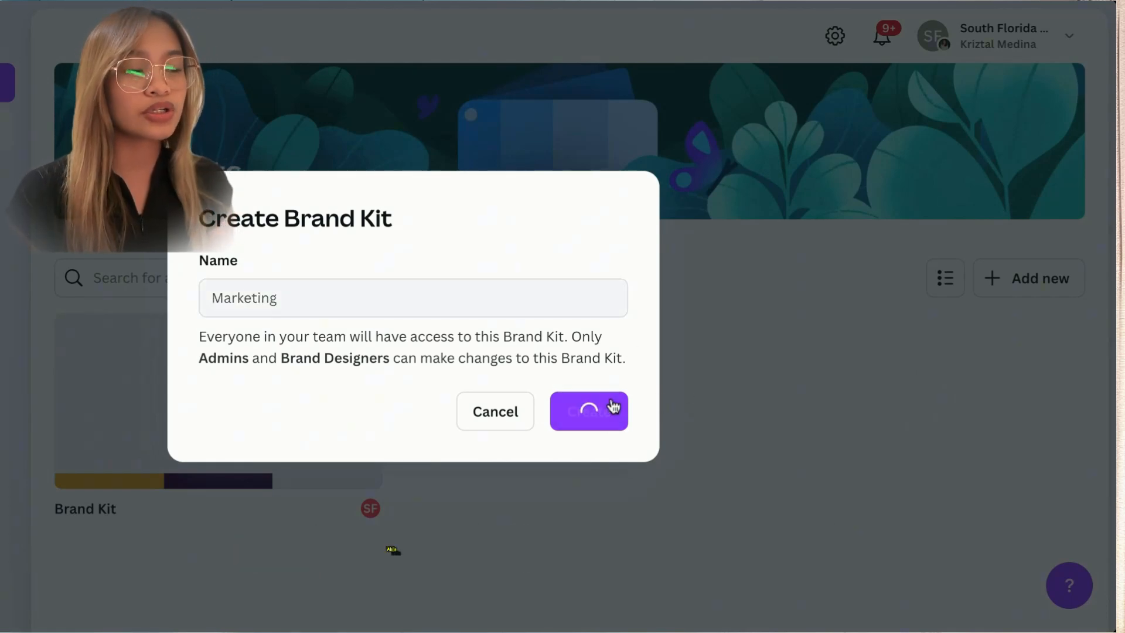
pyautogui.click(589, 410)
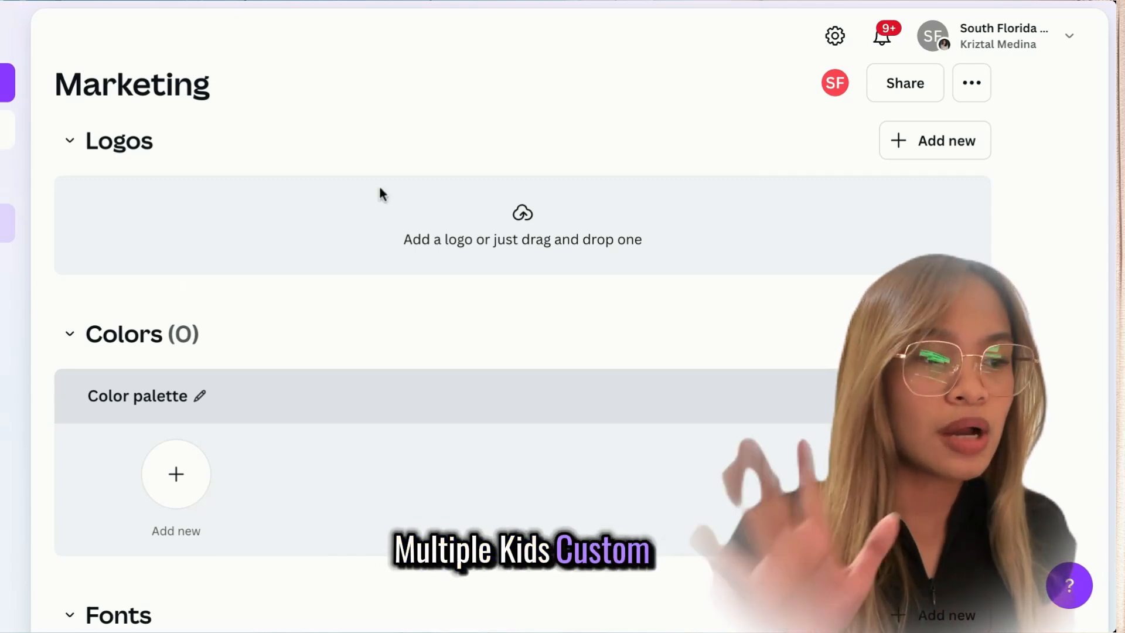
pyautogui.moveTo(502, 292)
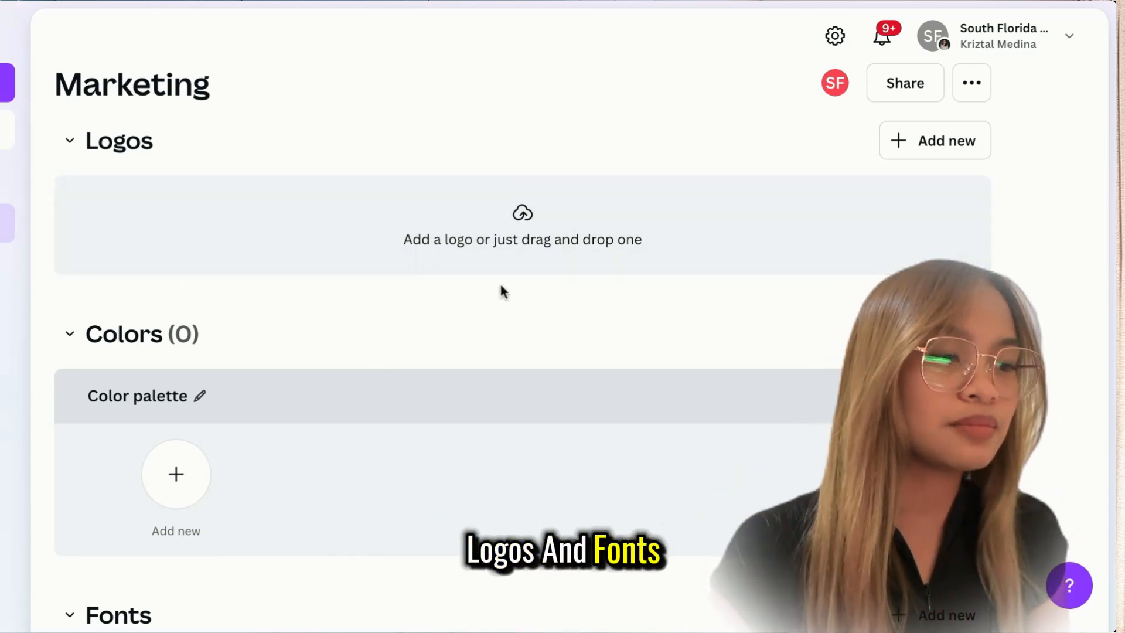
pyautogui.scroll(-3)
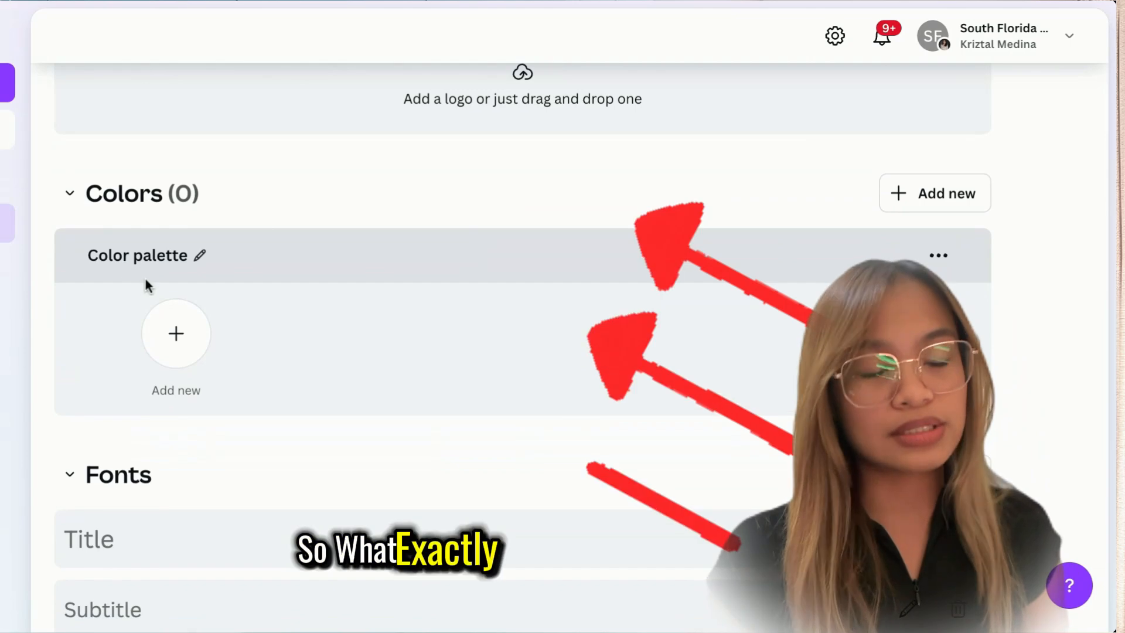
pyautogui.scroll(-3)
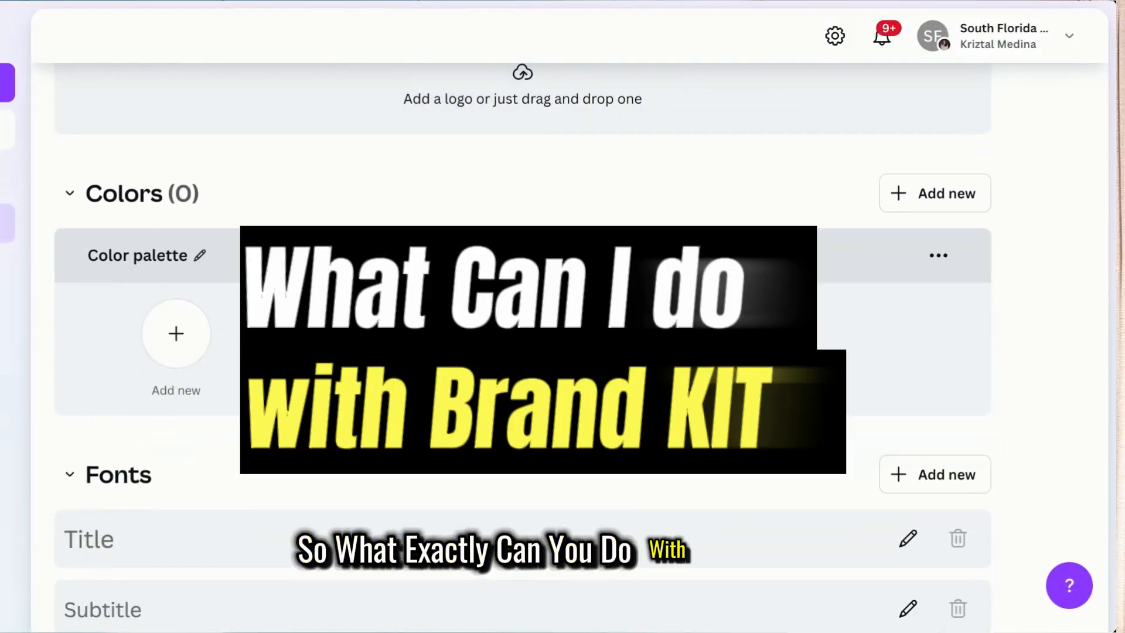
pyautogui.scroll(-3)
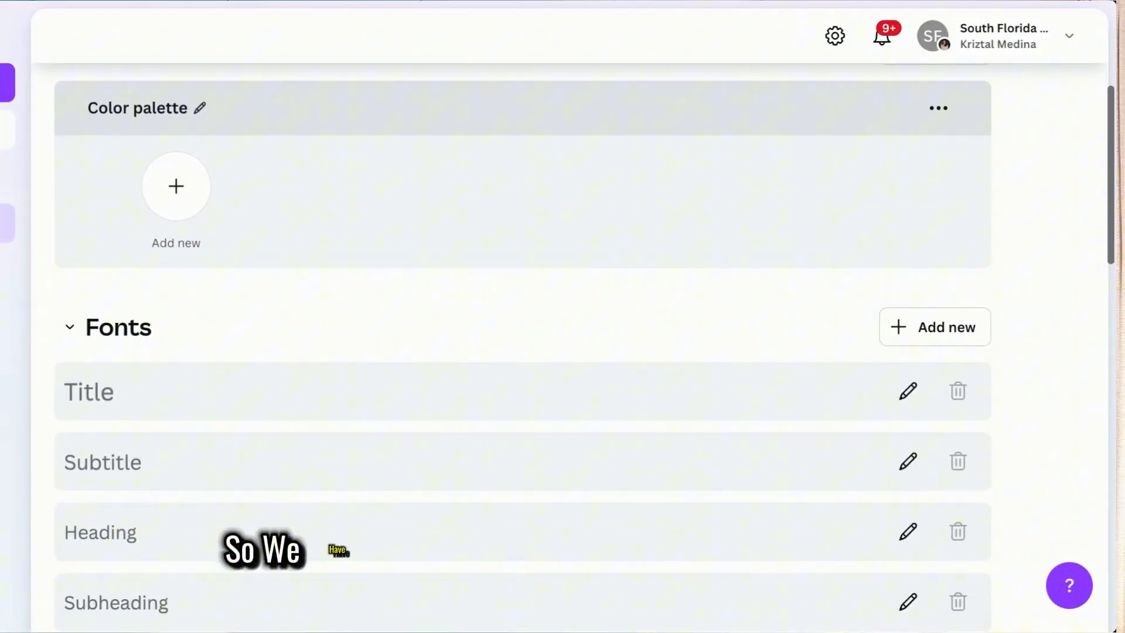
pyautogui.scroll(-3)
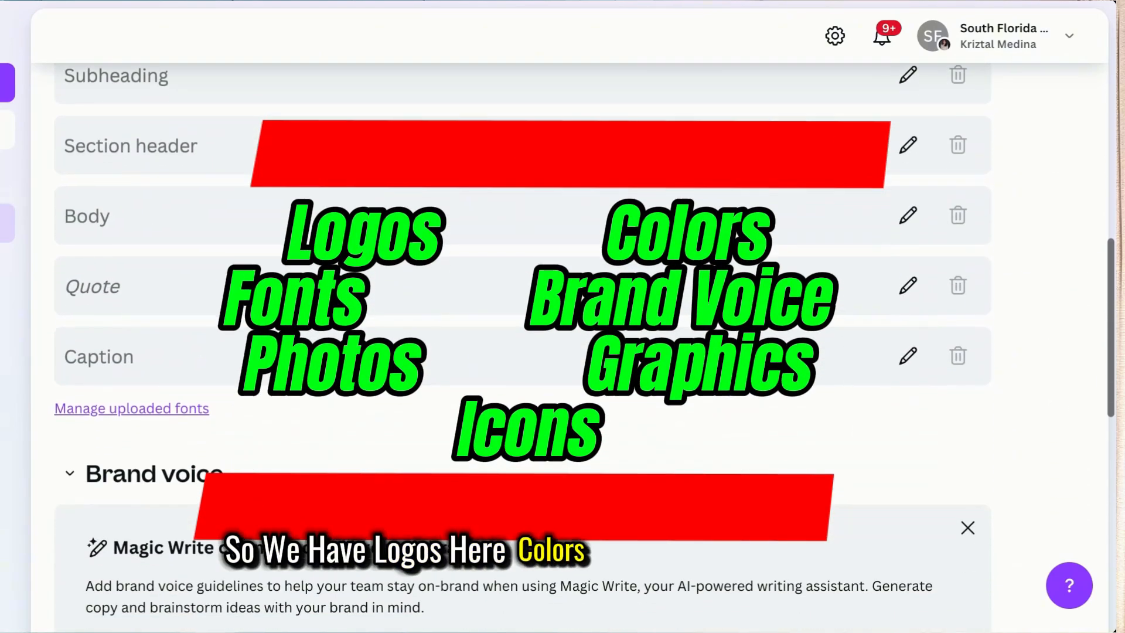
pyautogui.scroll(-3)
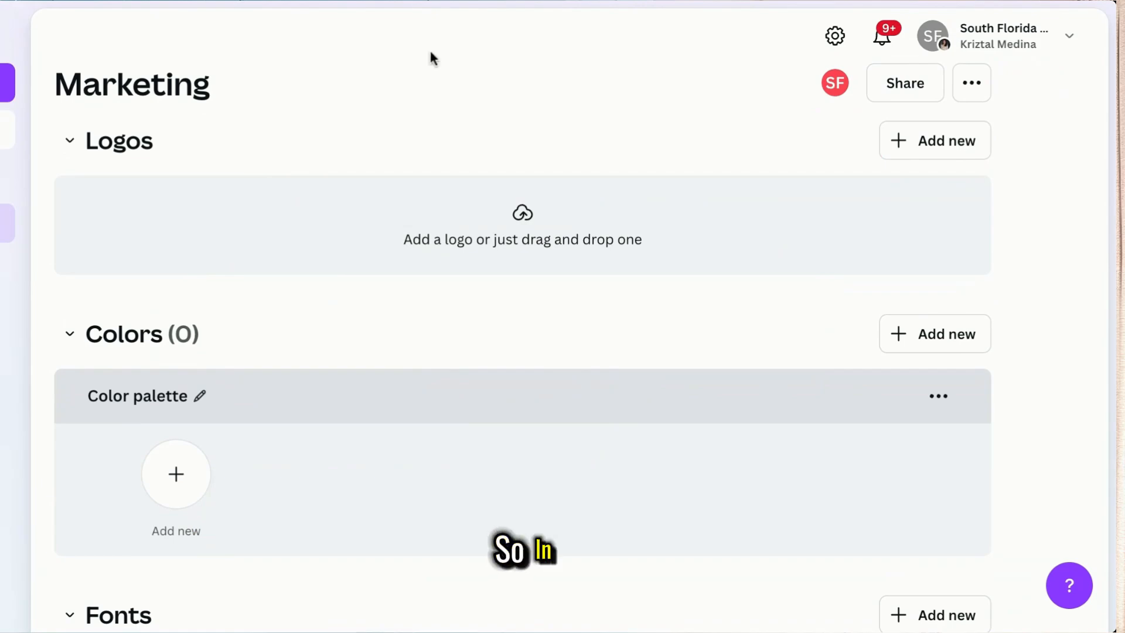
pyautogui.moveTo(460, 209)
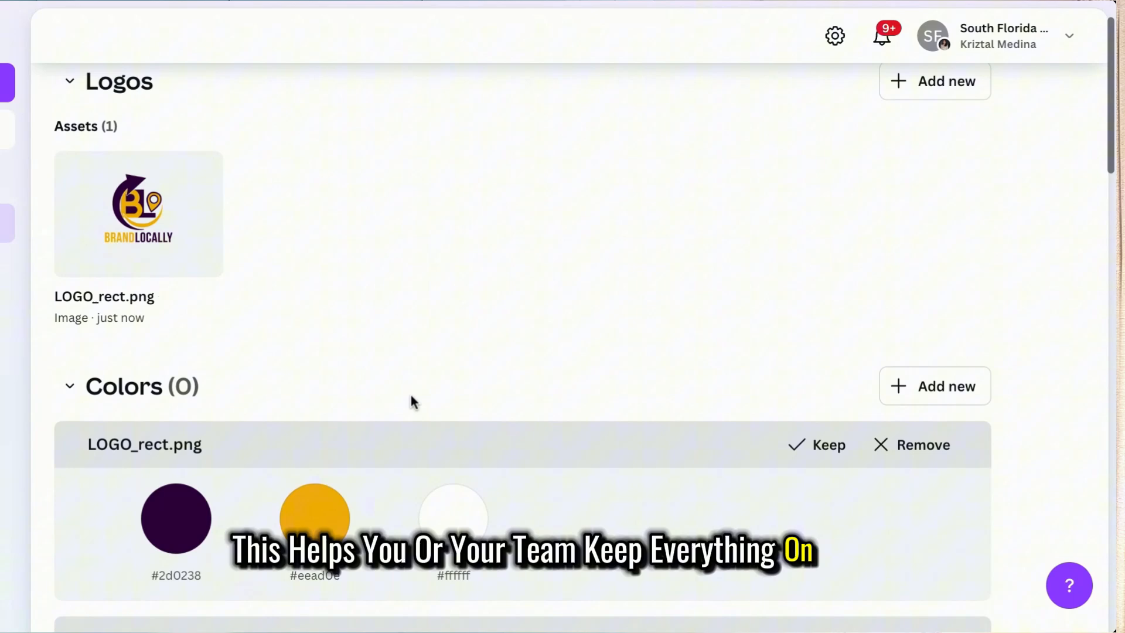
# Scroll to the Colors section and add a new colour to the palette.
pyautogui.scroll(-3)
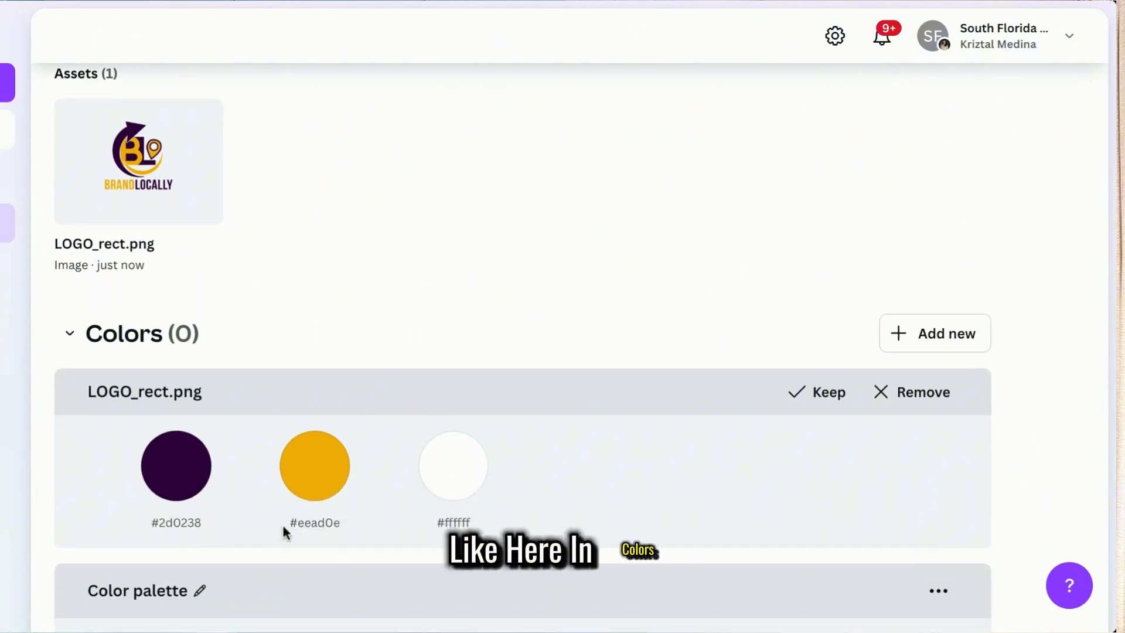
pyautogui.scroll(-3)
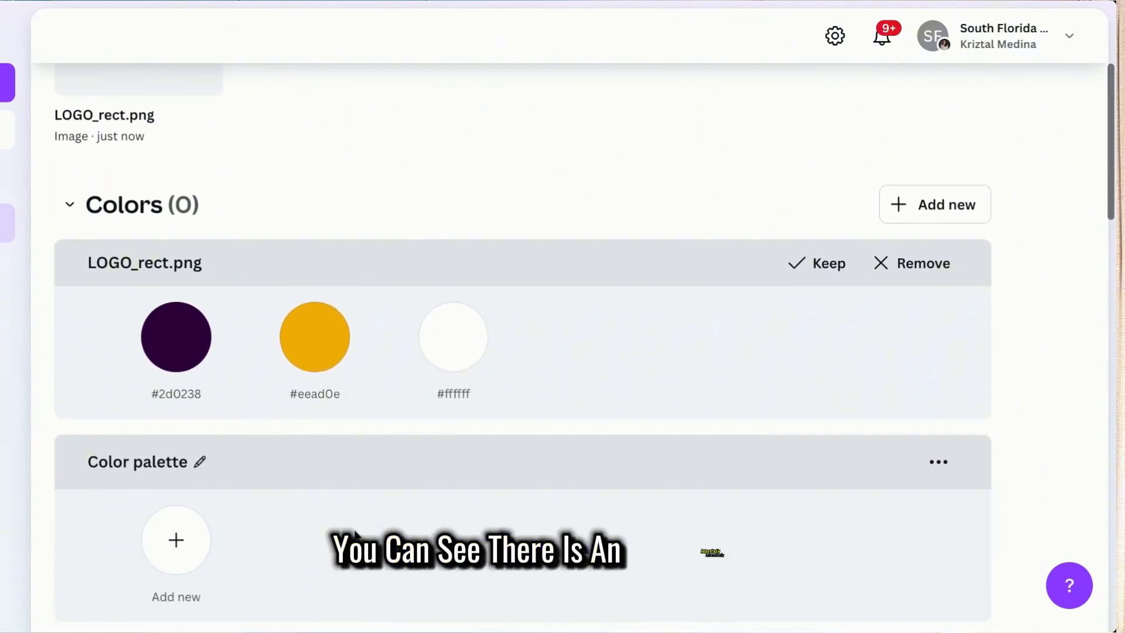
pyautogui.scroll(-3)
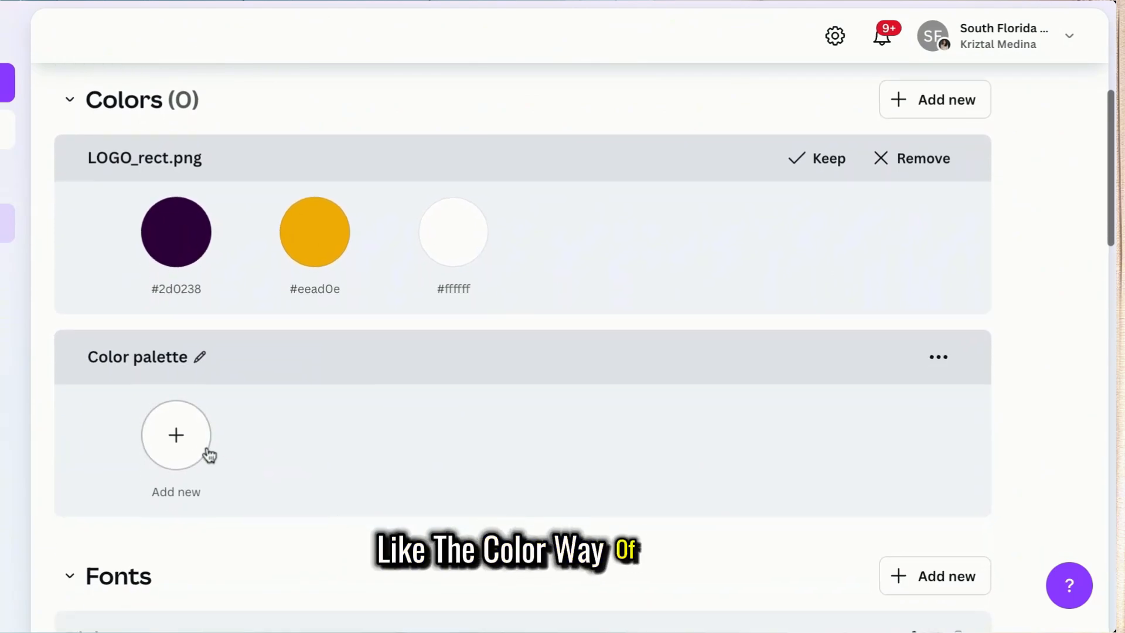
pyautogui.click(175, 435)
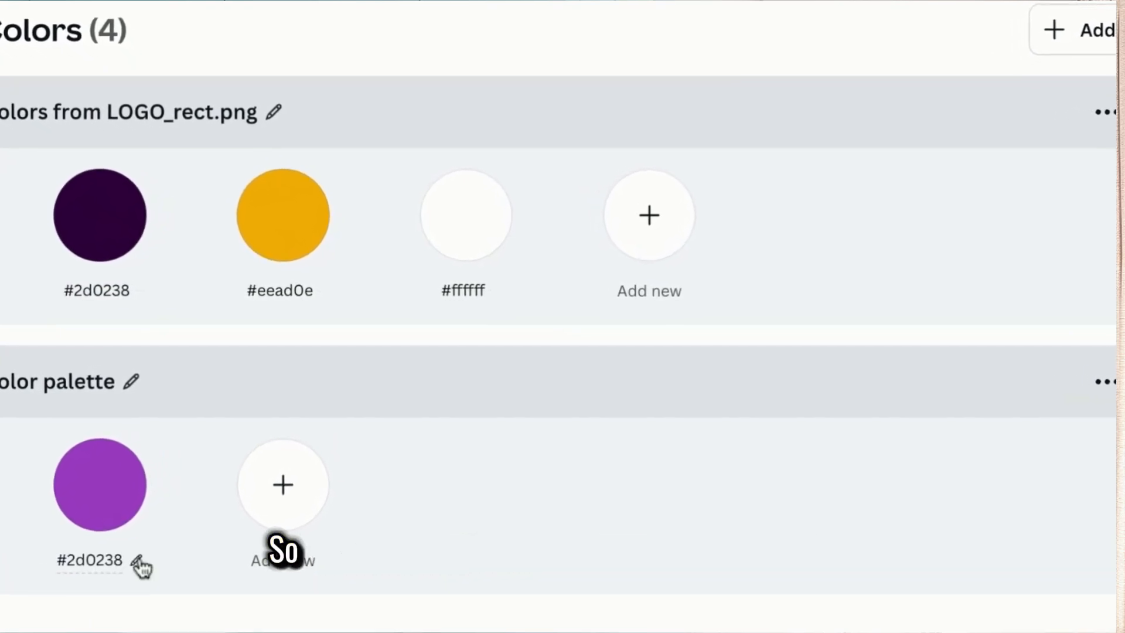
# Relabel the palette colours, naming the yellow logo colour 'Secondary'.
pyautogui.click(99, 489)
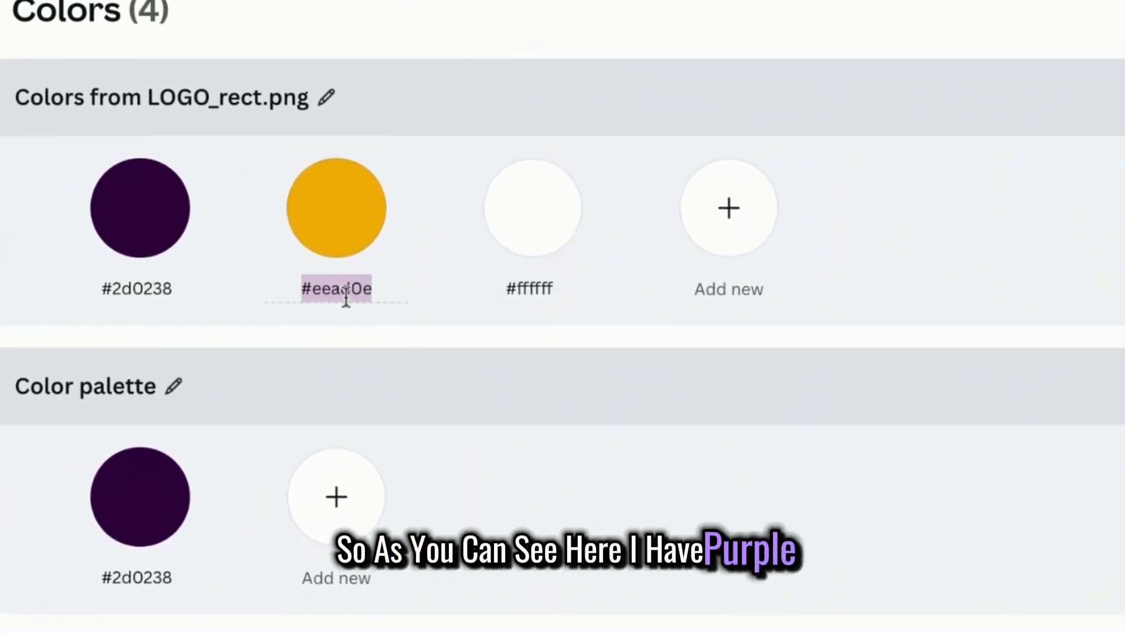
pyautogui.click(336, 496)
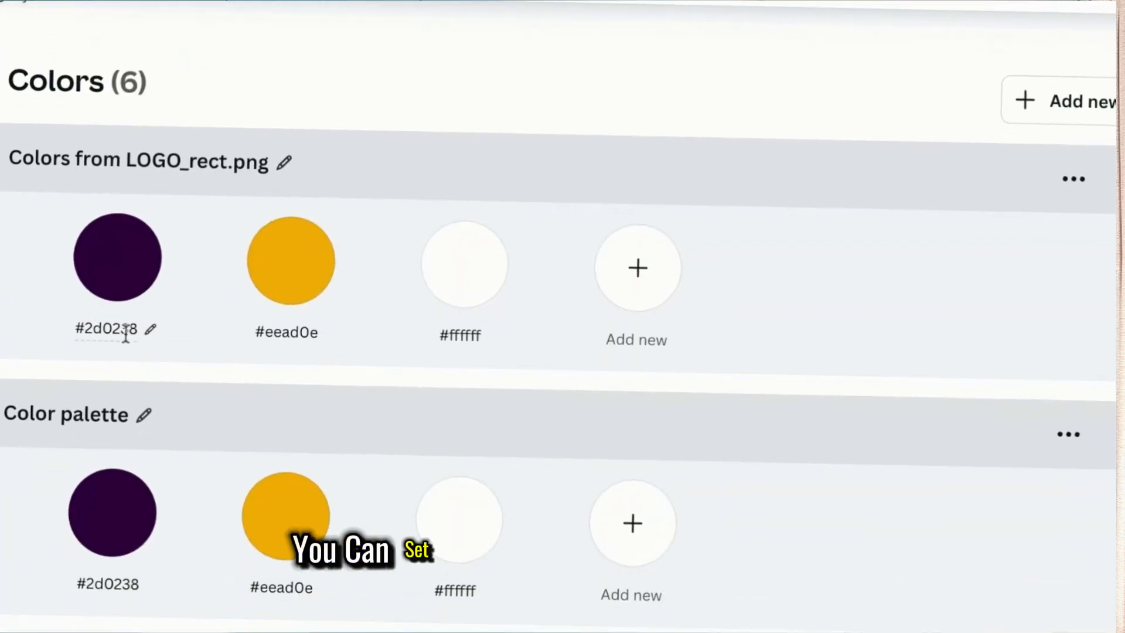
pyautogui.scroll(-3)
pyautogui.write('Primary')
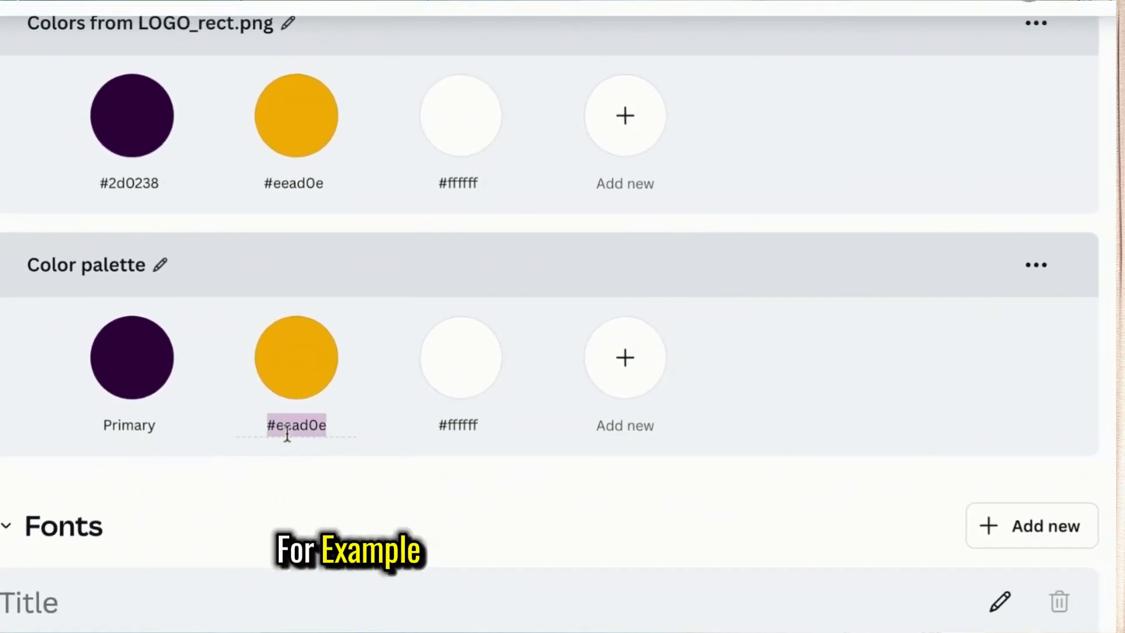
pyautogui.write('Secondary')
pyautogui.click(458, 425)
pyautogui.write('Addtl Color')
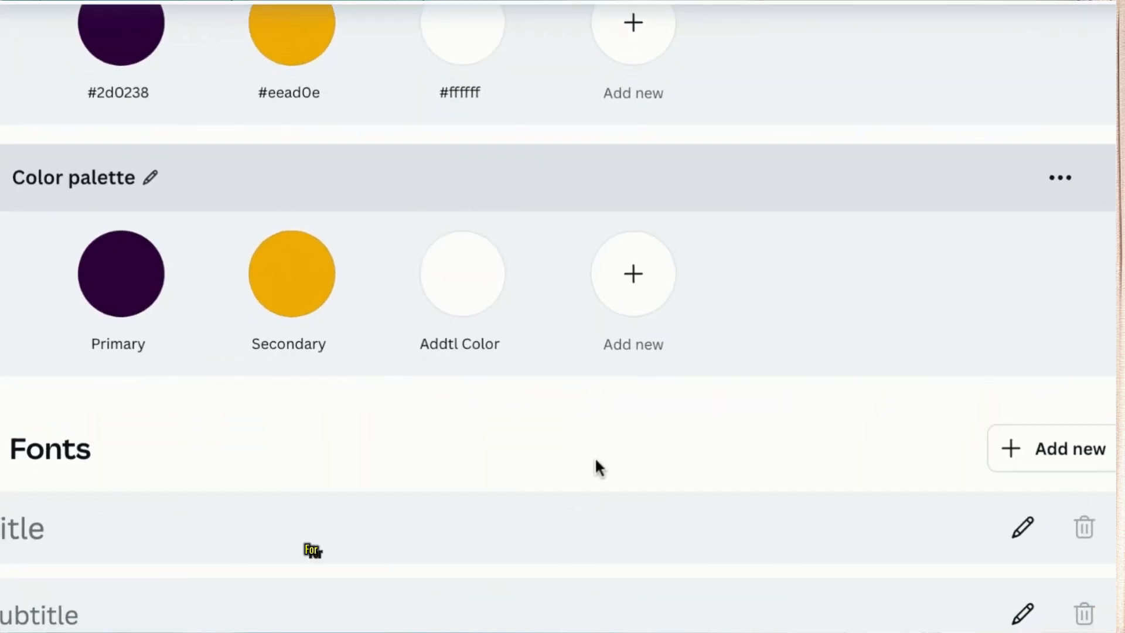
pyautogui.scroll(-3)
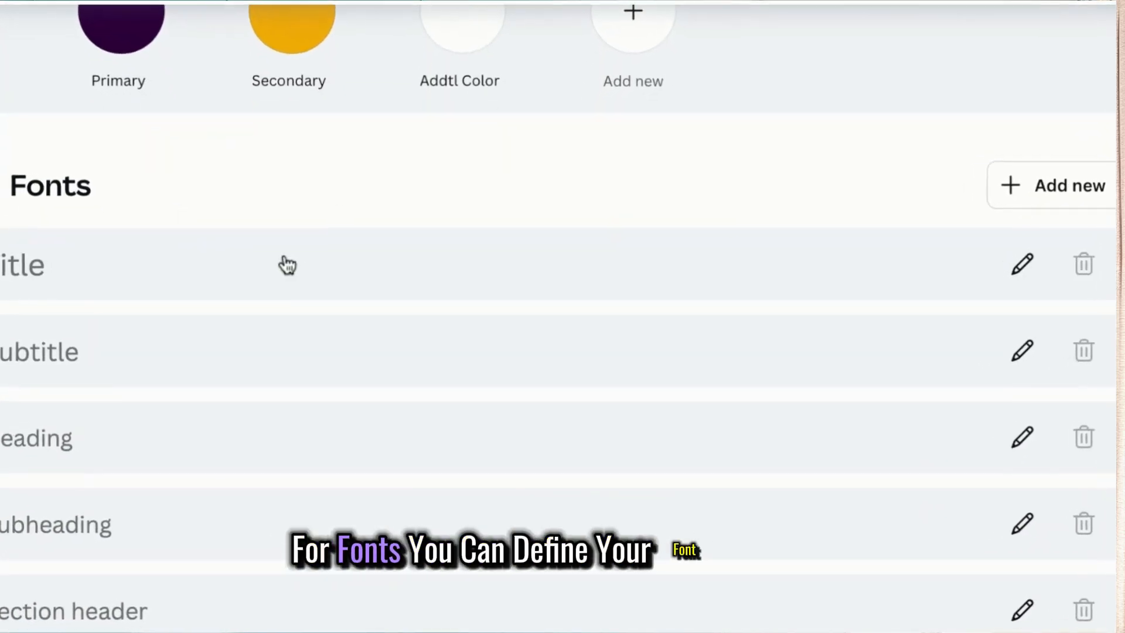
pyautogui.click(1022, 263)
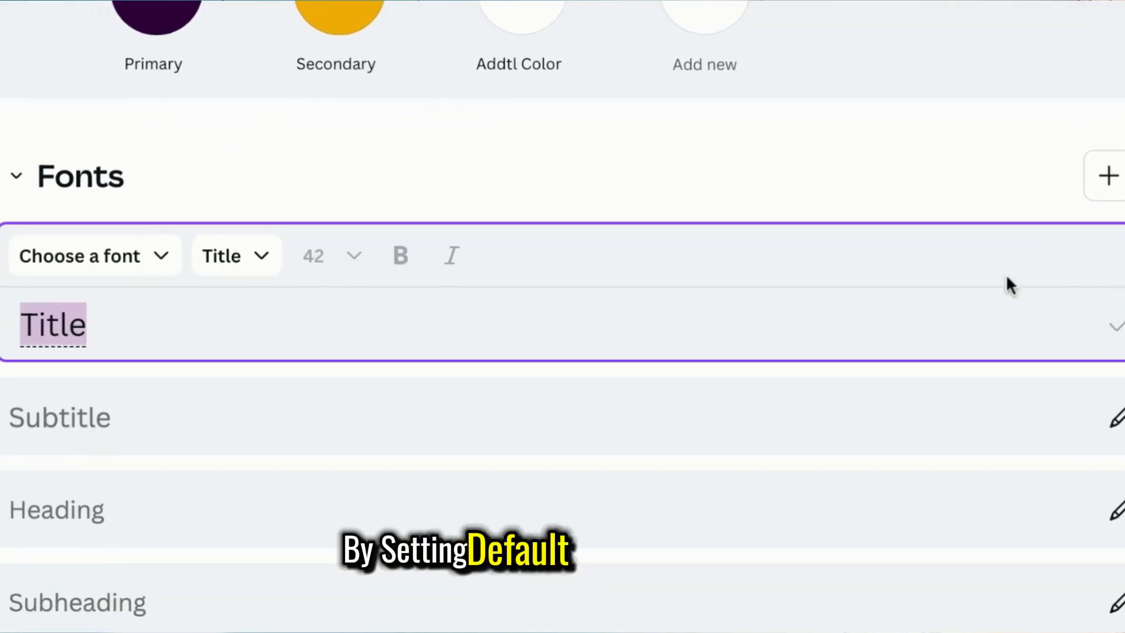
pyautogui.click(81, 256)
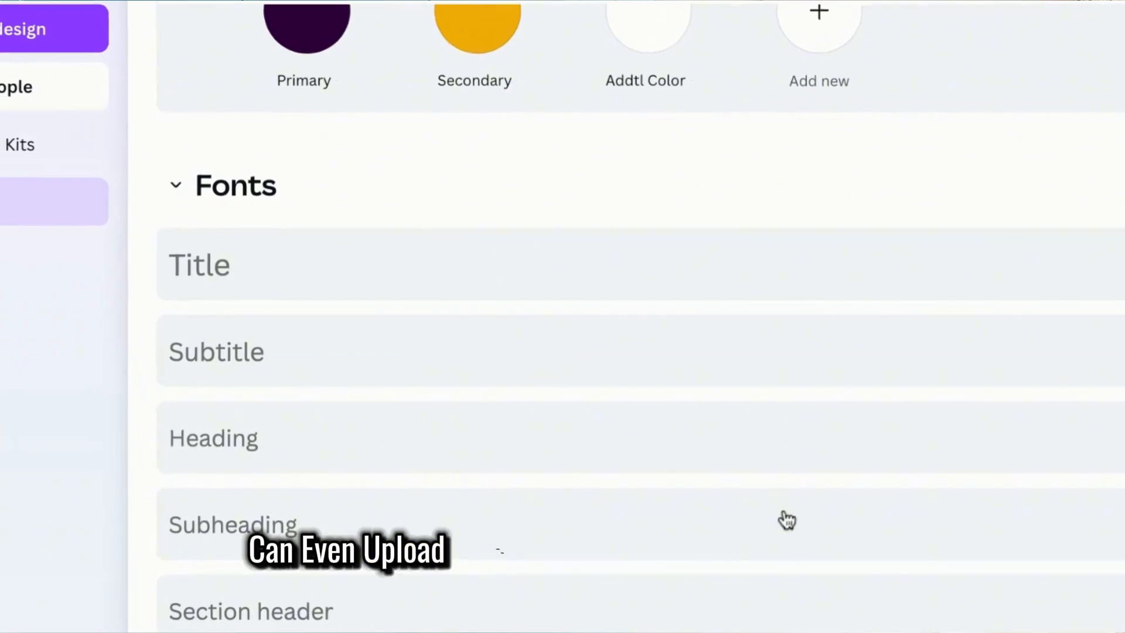
pyautogui.scroll(-3)
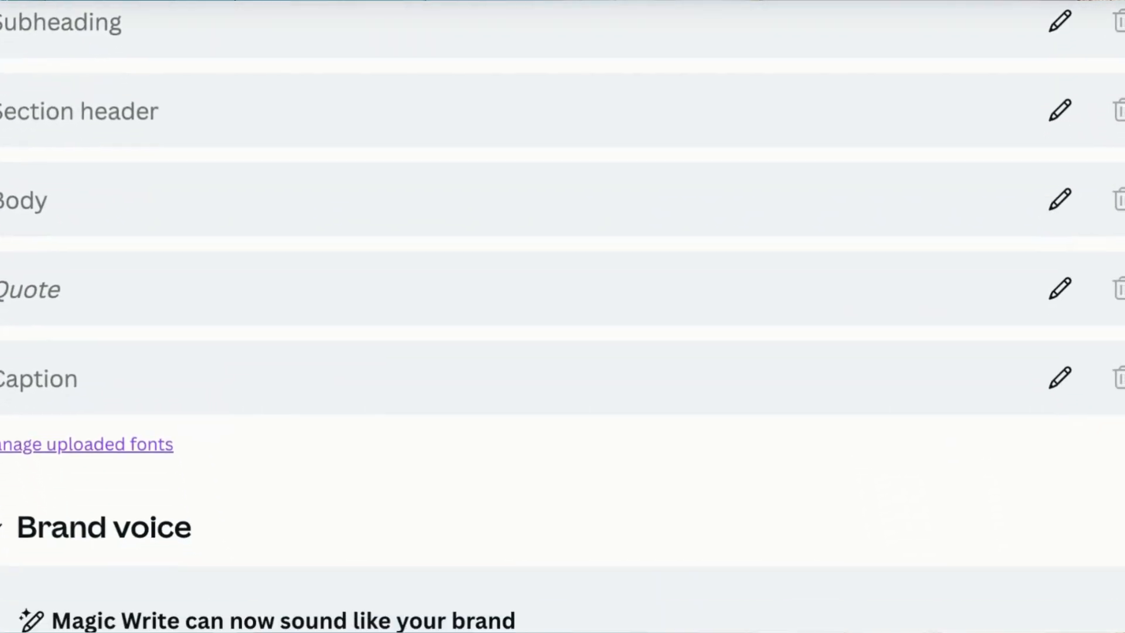
pyautogui.scroll(-3)
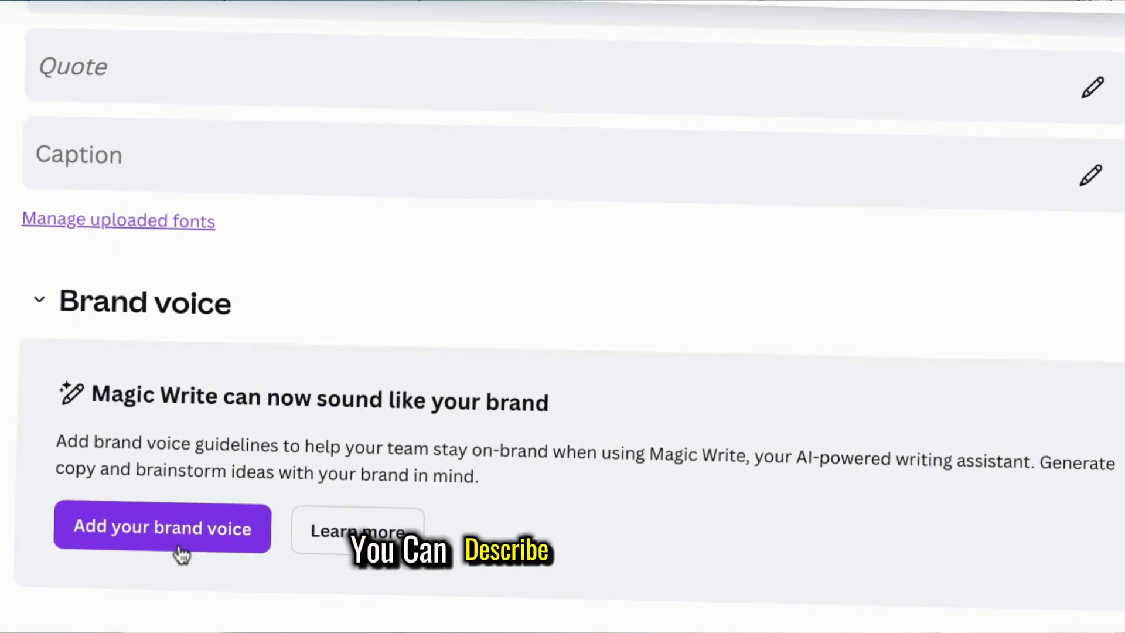
pyautogui.click(163, 528)
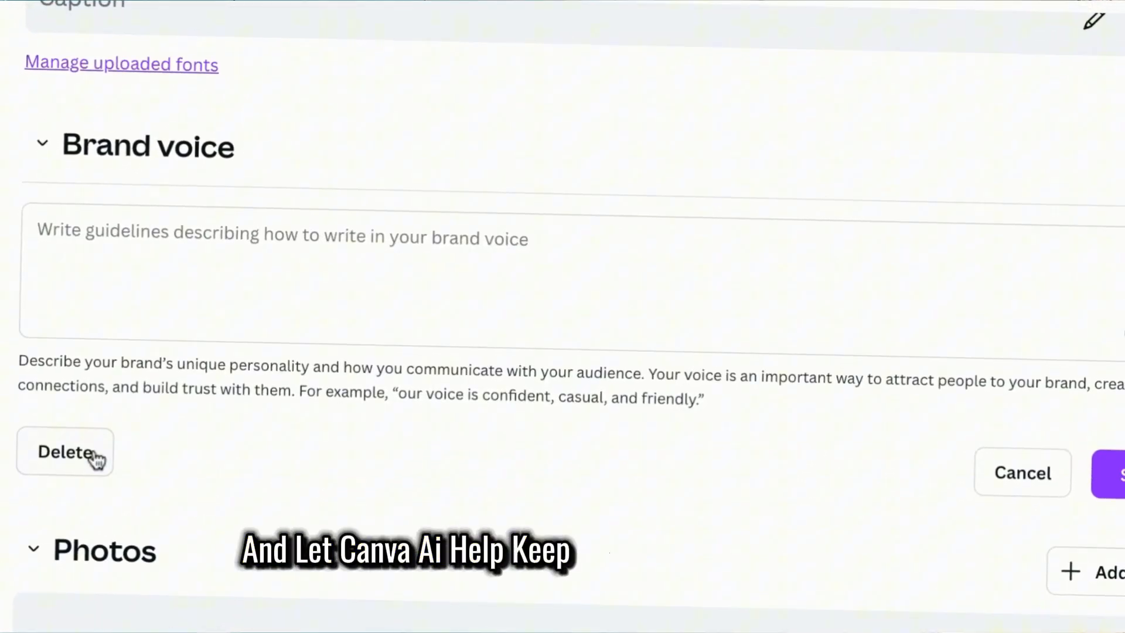
pyautogui.click(65, 453)
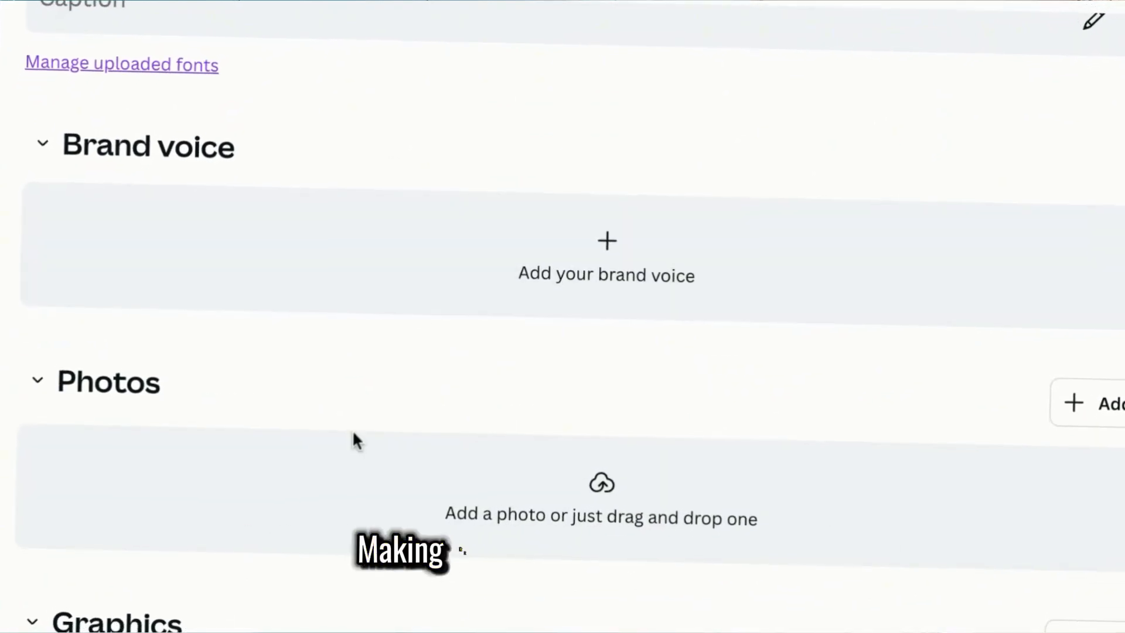
pyautogui.scroll(-3)
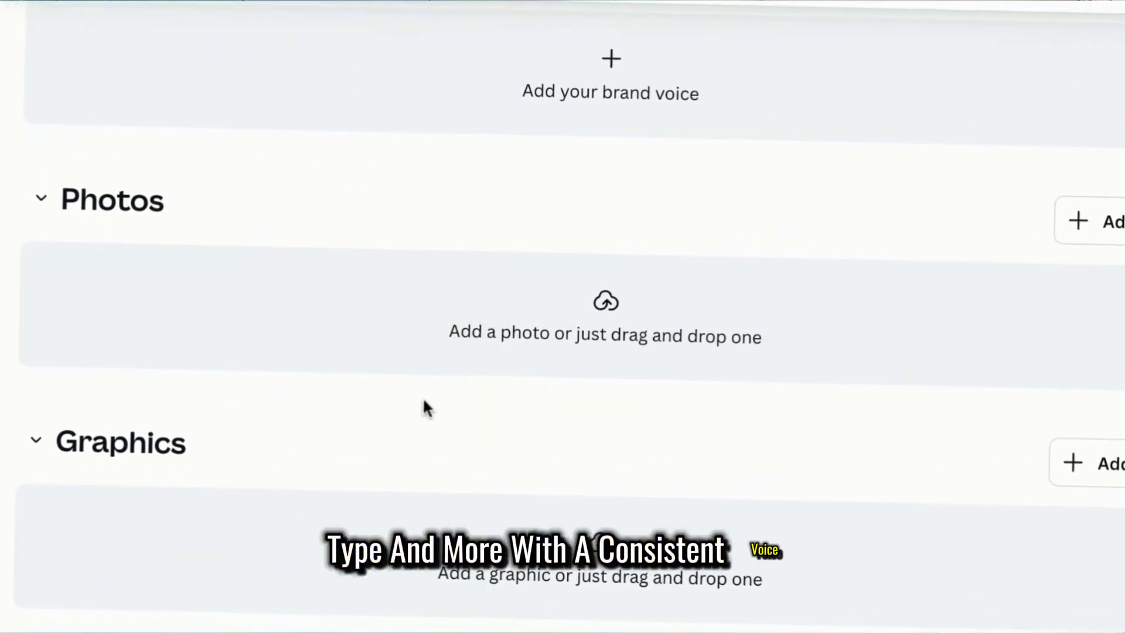
pyautogui.scroll(-3)
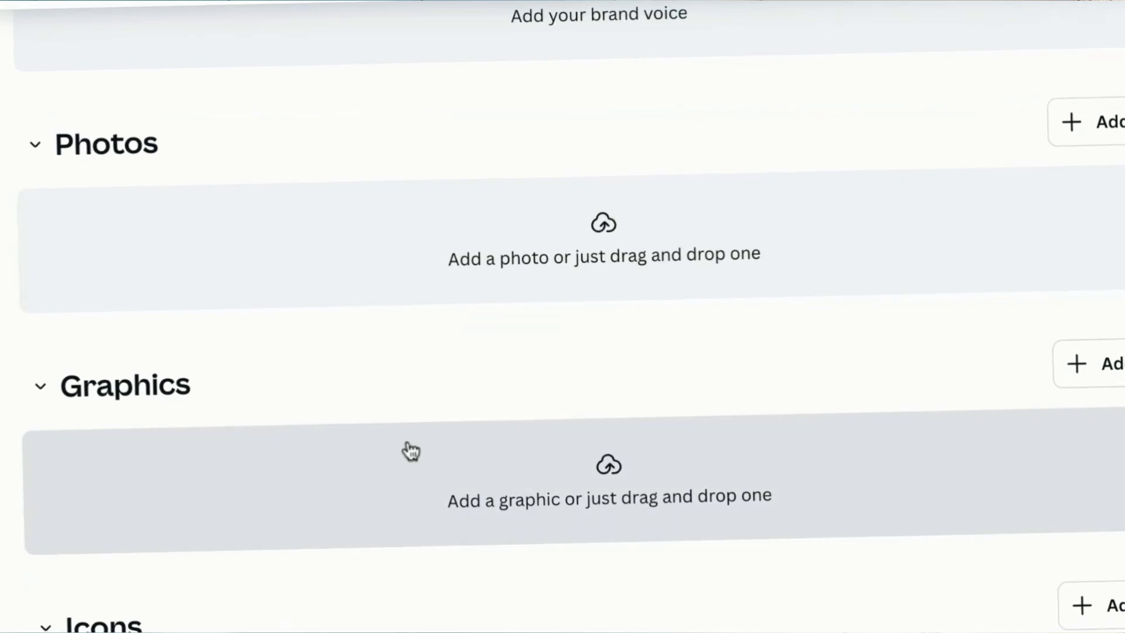
pyautogui.scroll(-3)
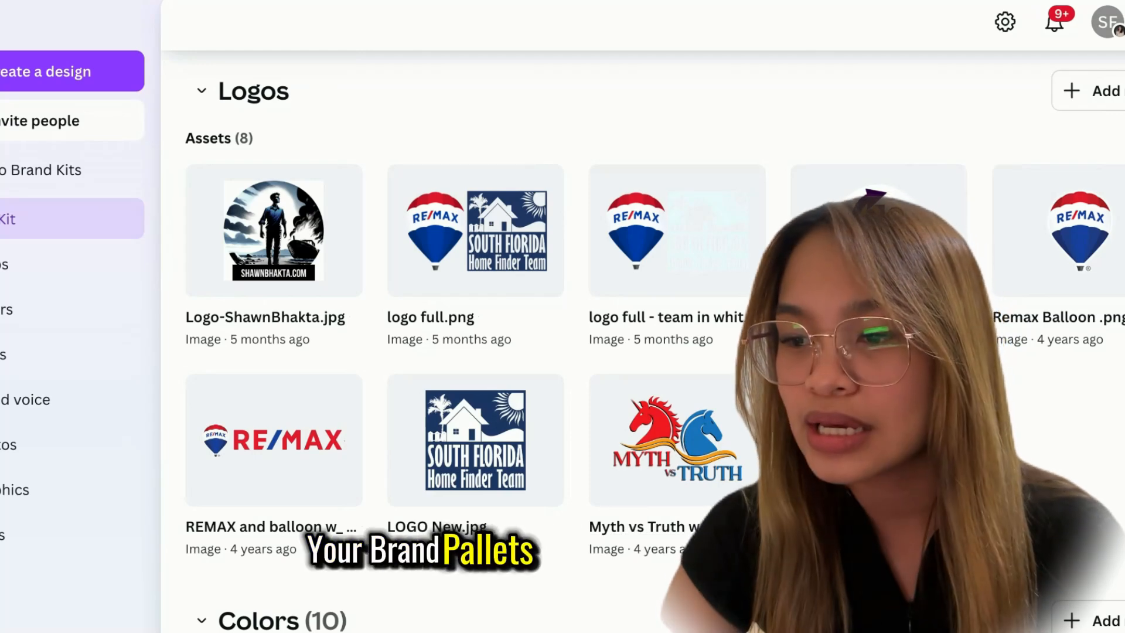
# Scroll the fuller brand kit's Logos and Colors sections down to the fonts.
pyautogui.scroll(-3)
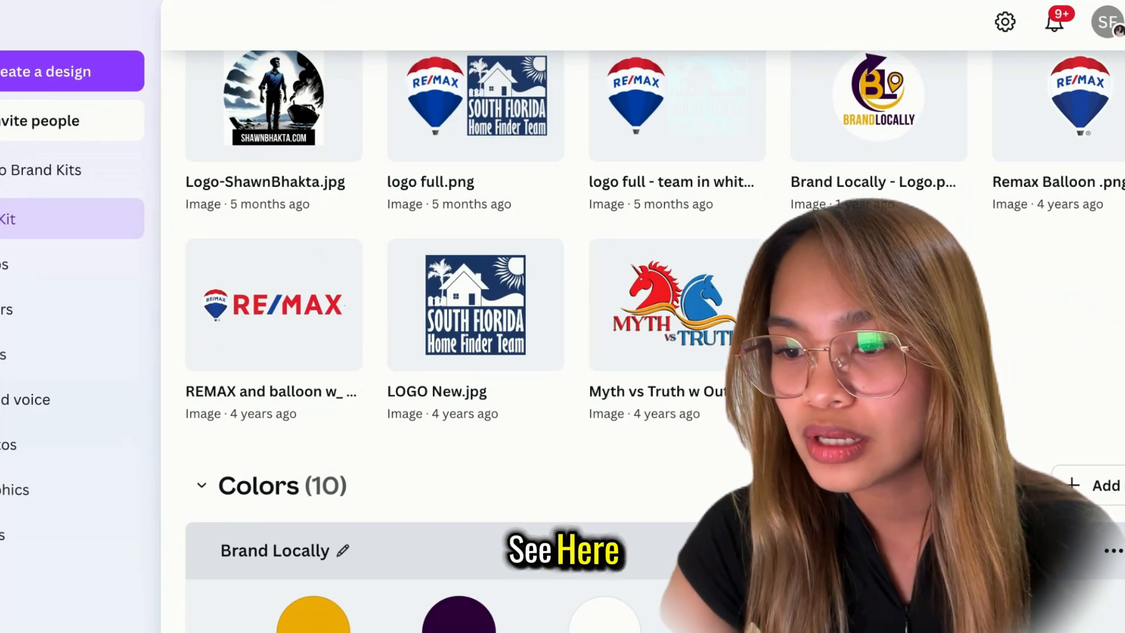
pyautogui.scroll(-3)
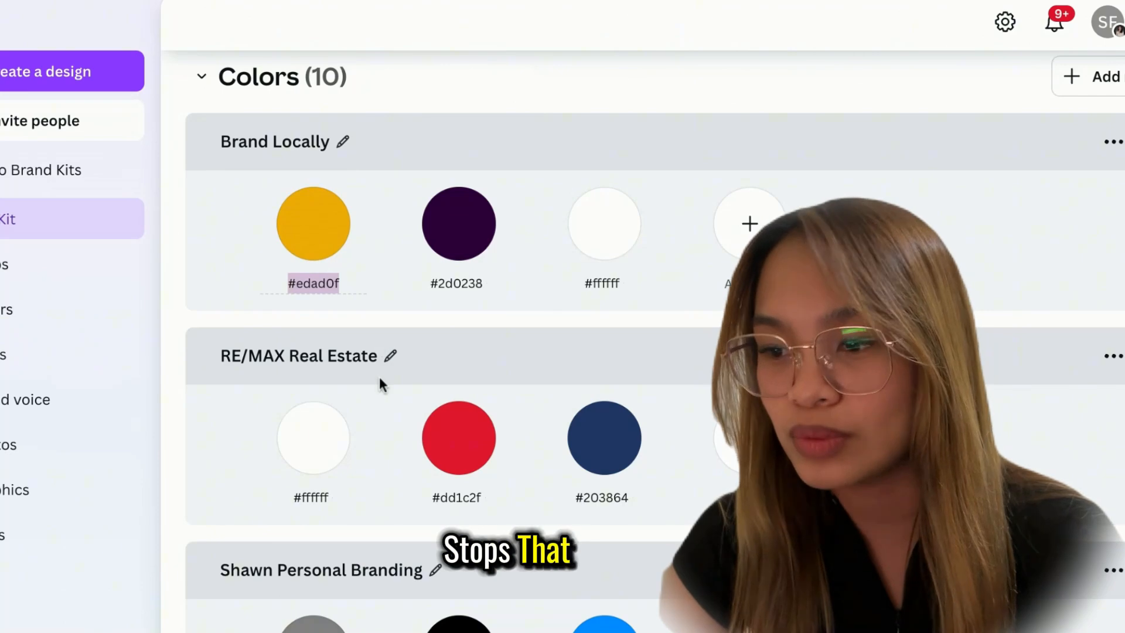
pyautogui.scroll(-3)
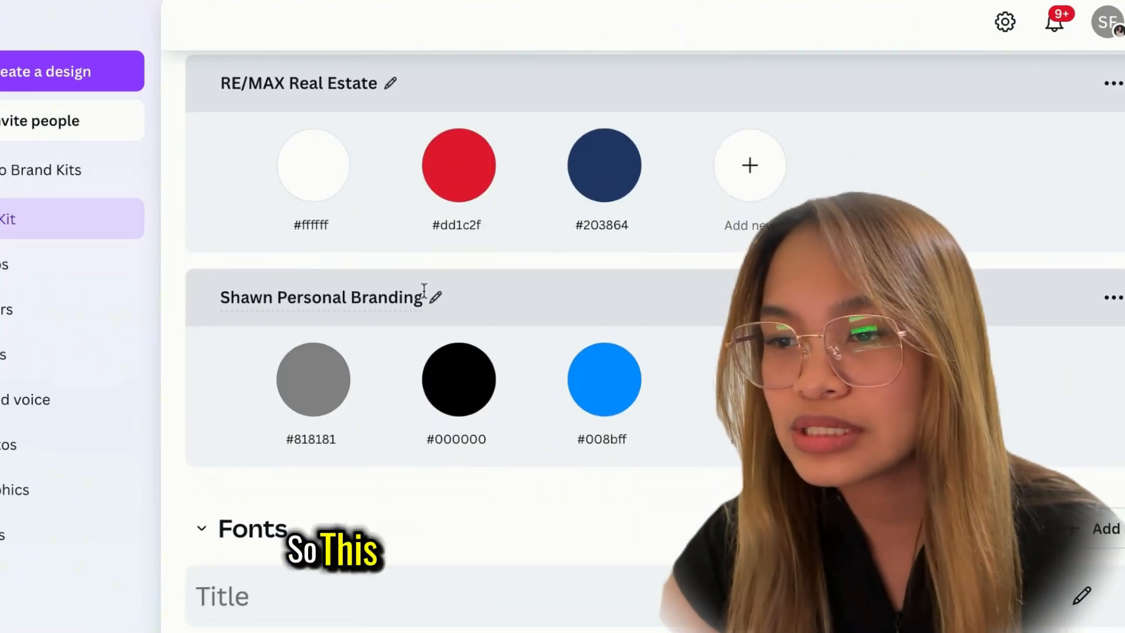